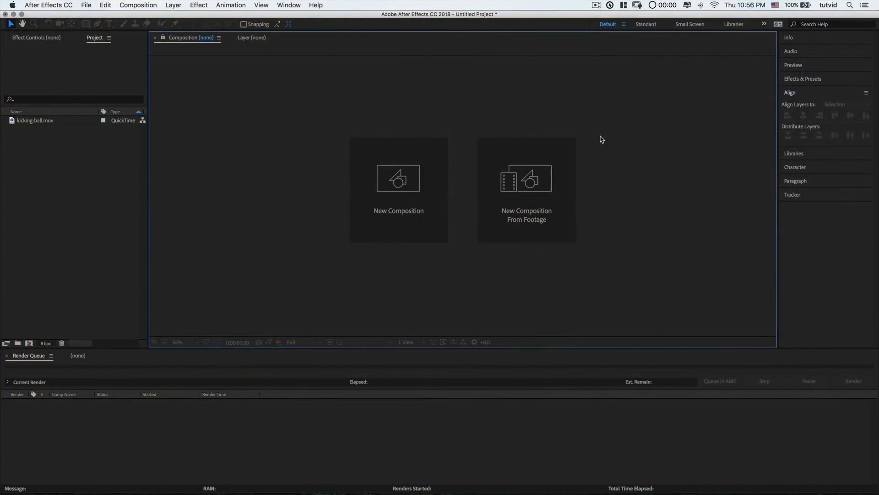
- Create a new composition from the kicking-ball.mov footage via New Comp from Selection
click(34, 120)
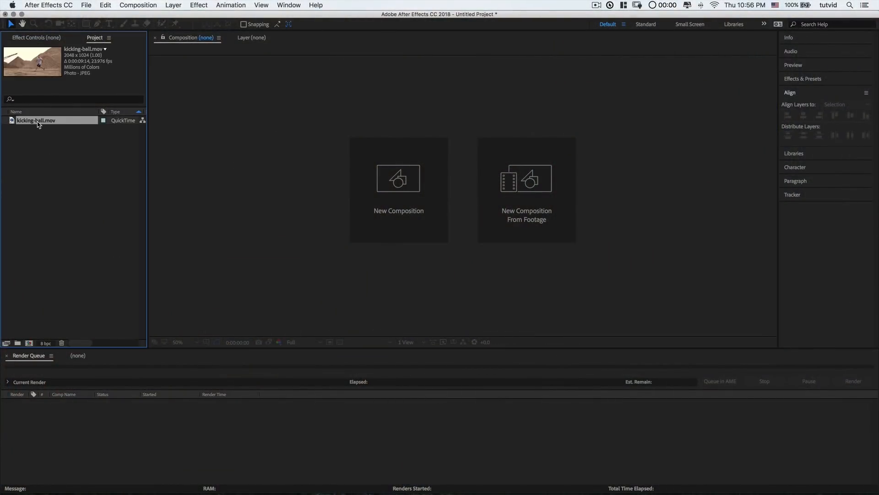
right_click(35, 120)
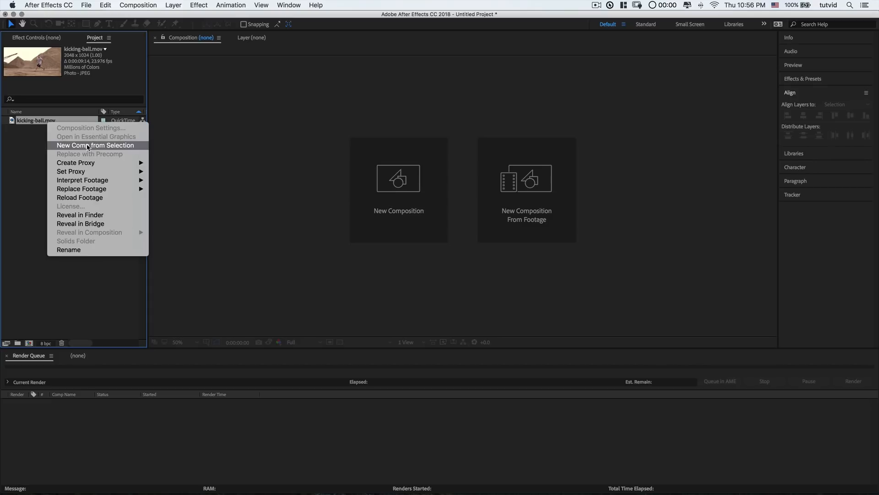
click(95, 146)
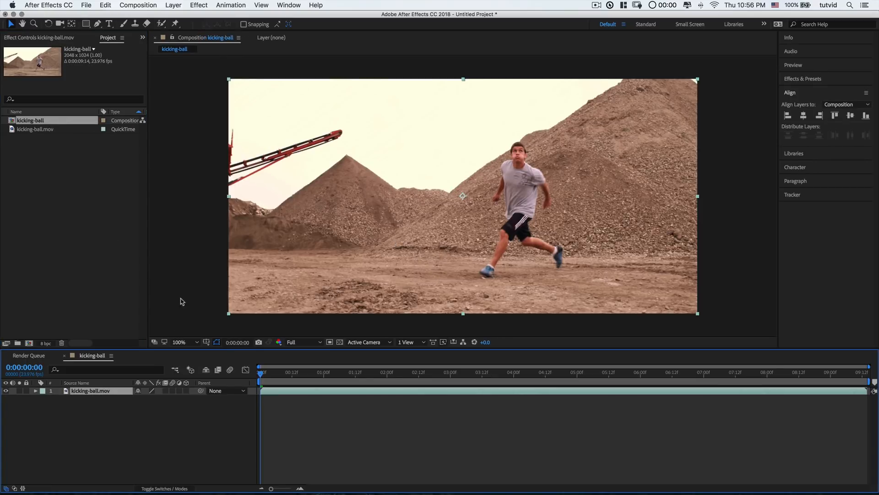
mouse_move(118, 408)
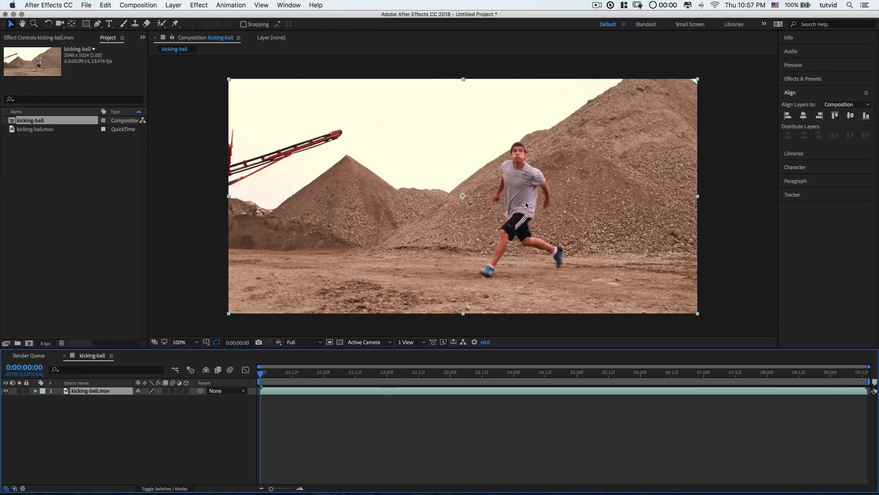
mouse_move(533, 174)
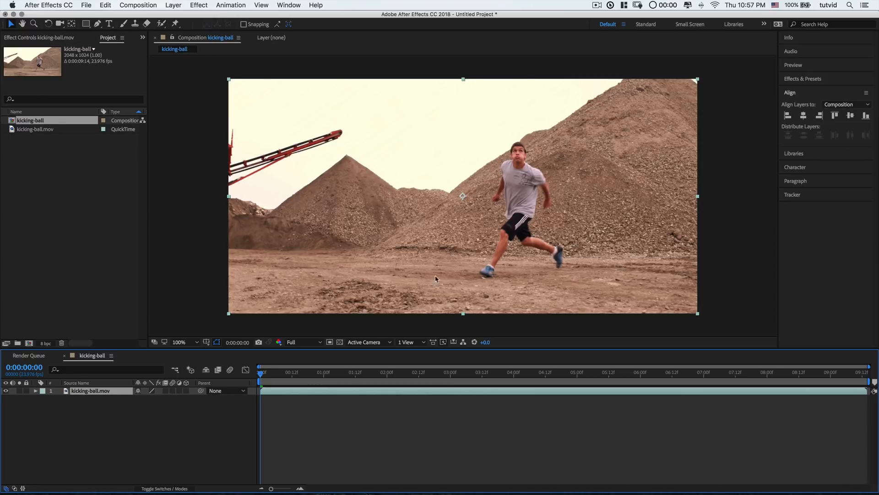
mouse_move(237, 429)
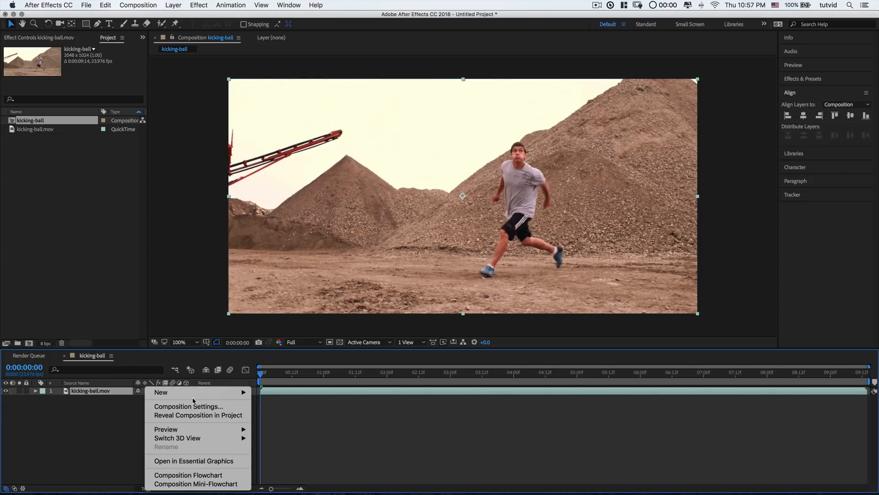
- Create a new solid layer with a softer medium orange colour
click(162, 392)
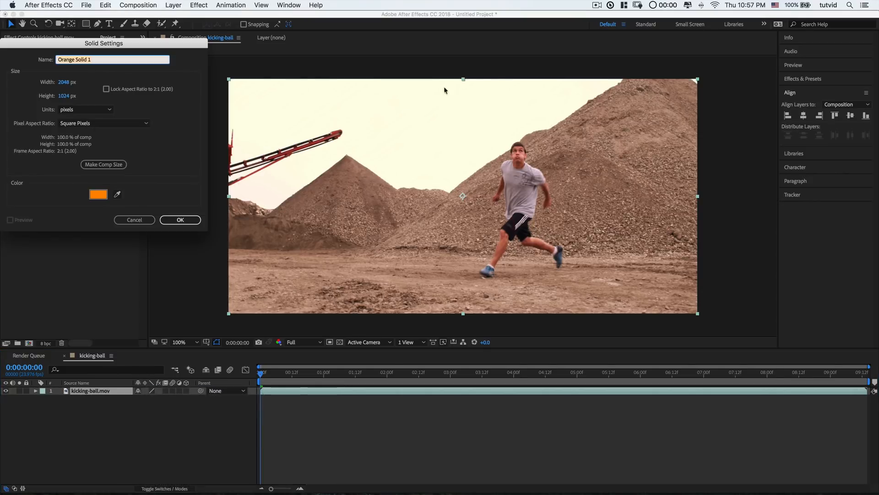
click(98, 194)
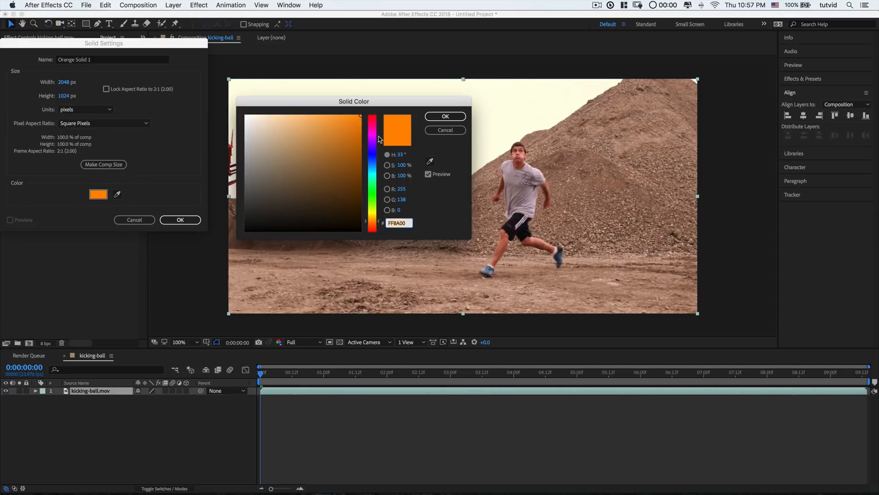
click(351, 125)
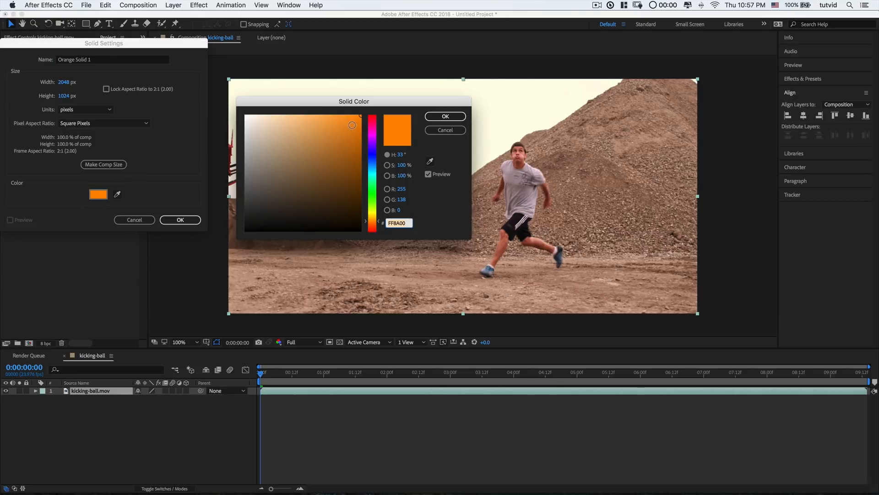
click(445, 116)
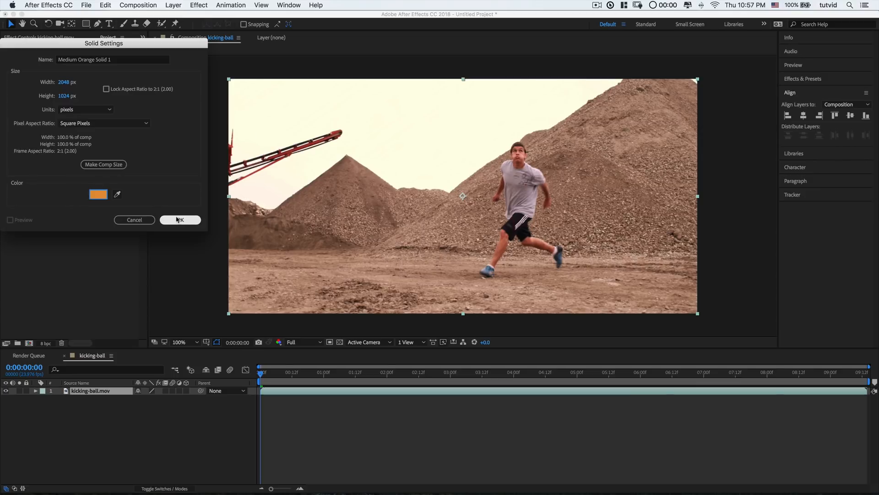
click(179, 219)
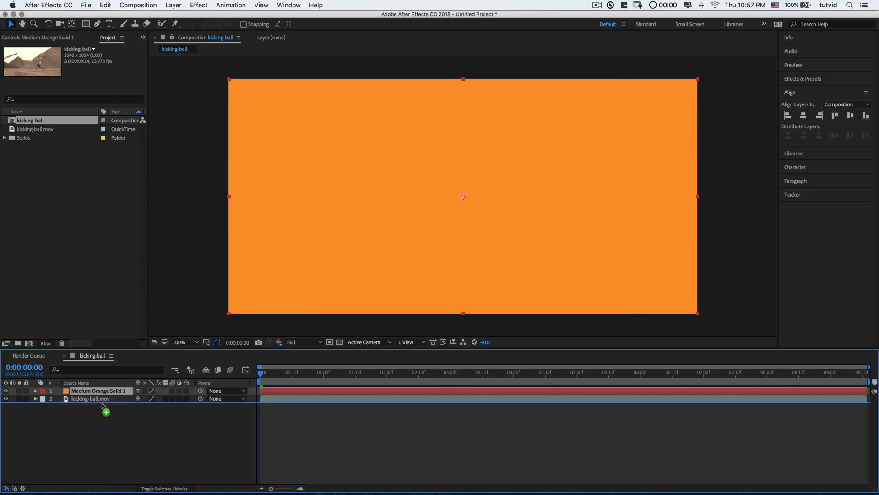
- Move the orange solid beneath the kicking-ball.mov footage layer
drag(90, 399, 98, 390)
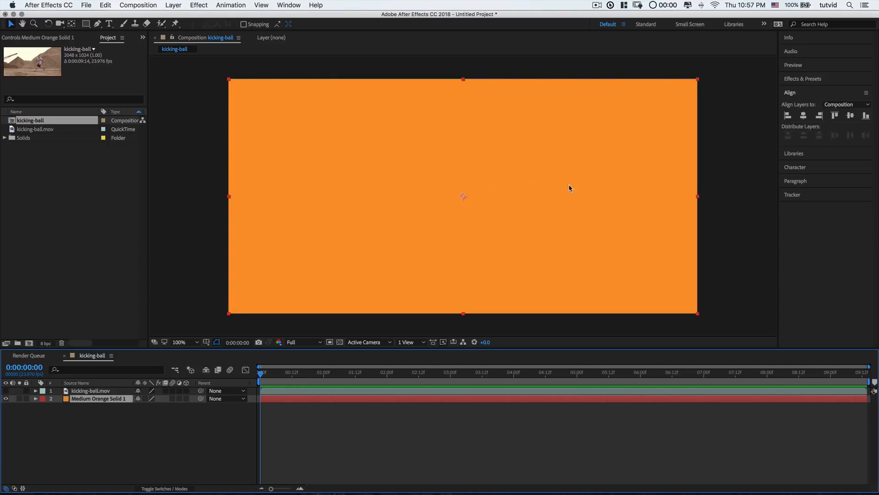
mouse_move(401, 264)
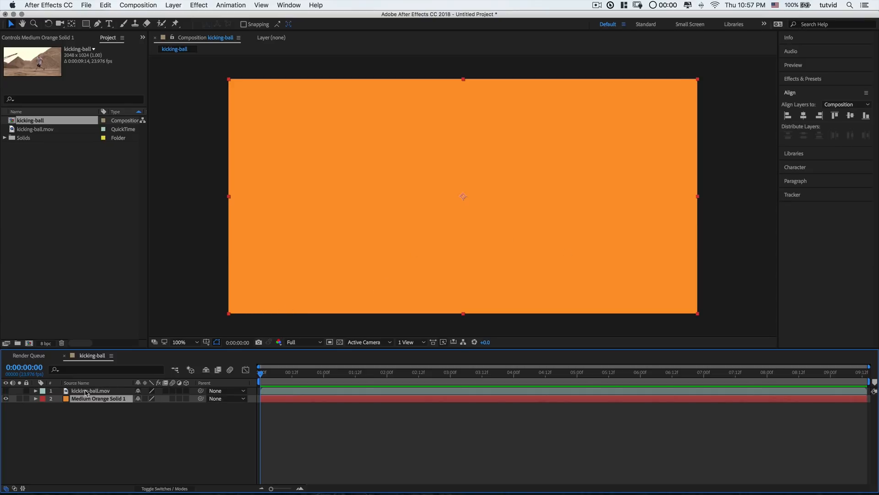
click(90, 391)
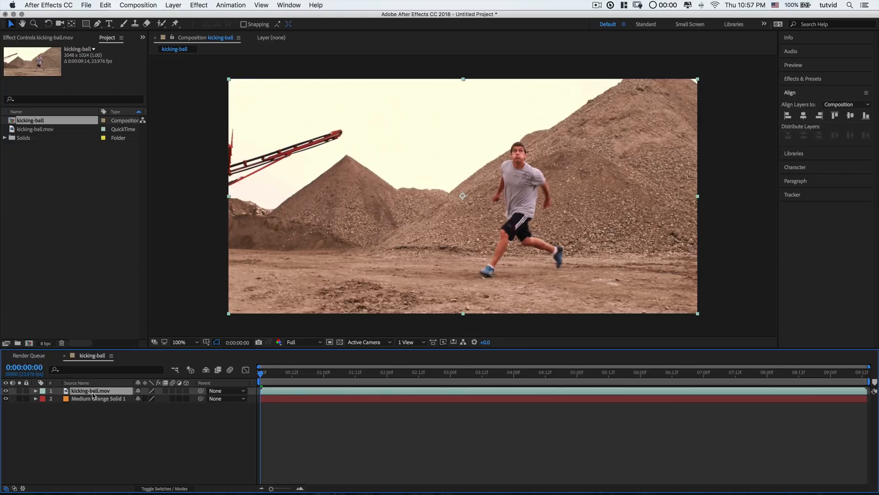
- Rename the footage layer base-video and duplicate it into kick-freeze and kick-keyed-front
double_click(91, 390)
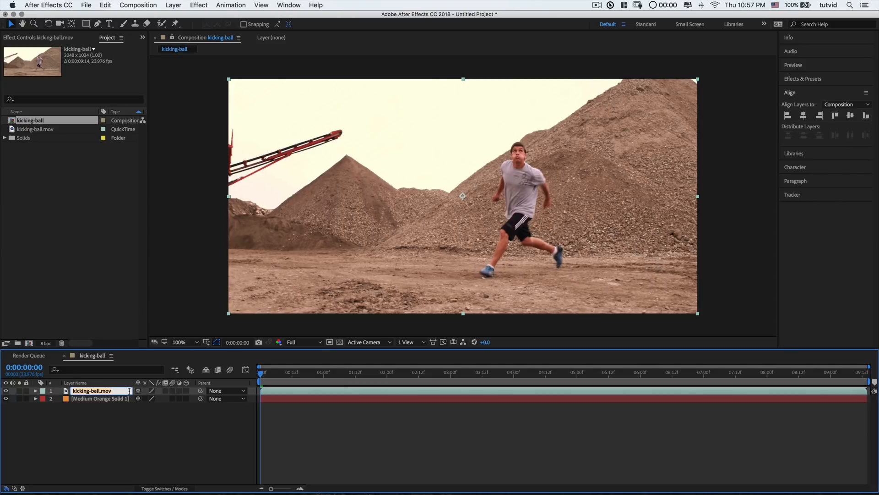
text(base-video)
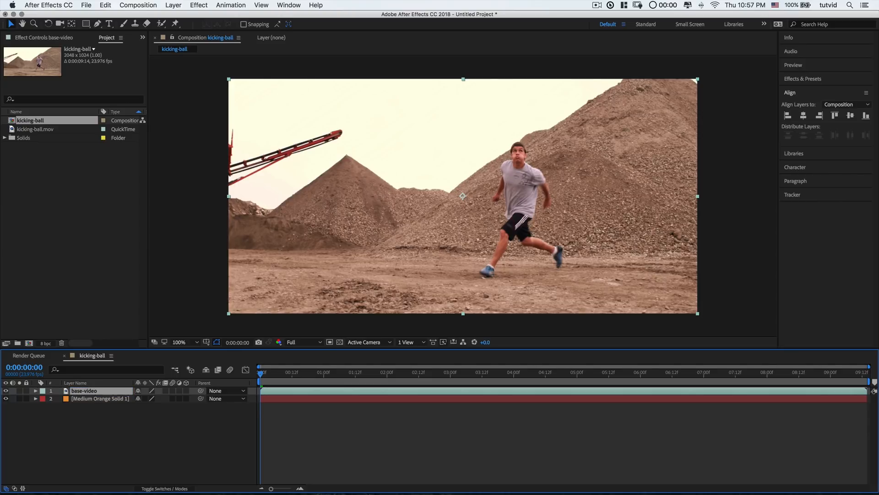
key(cmd+d)
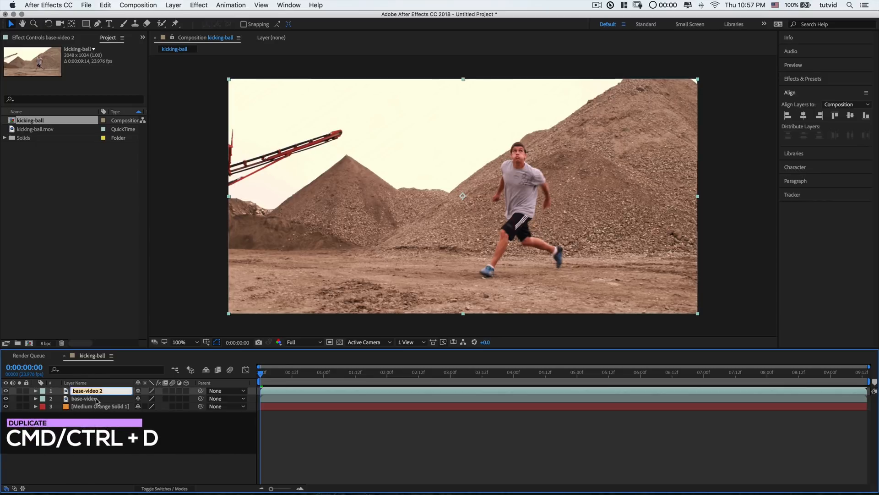
text(kick)
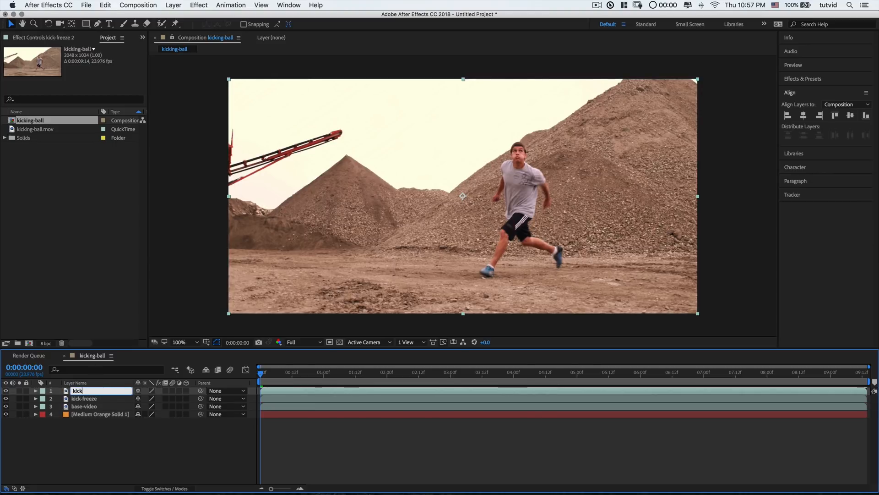
text(kick-keyed-front)
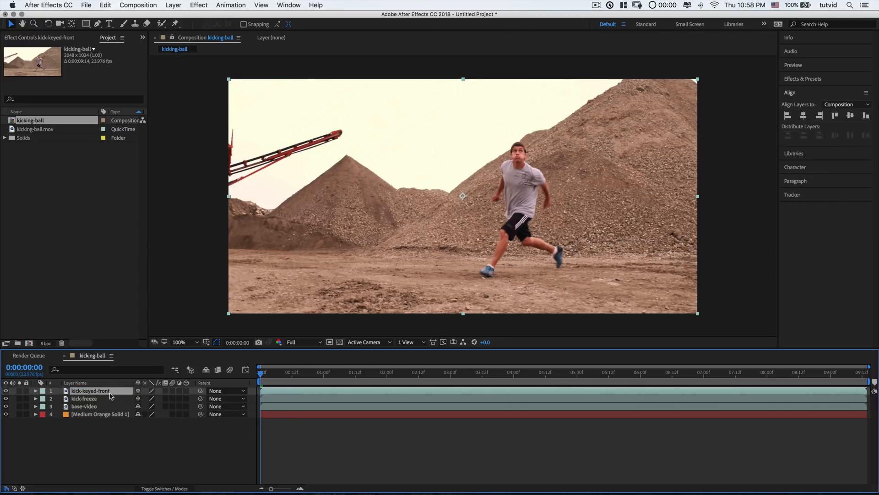
mouse_move(467, 252)
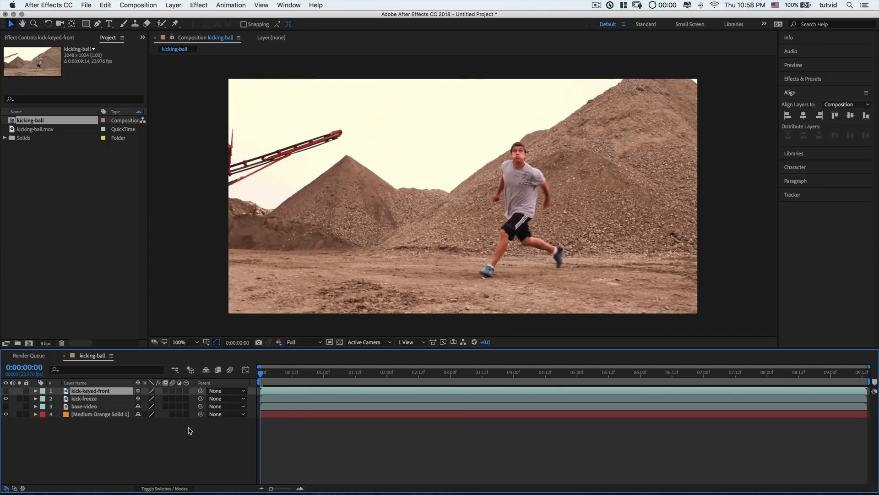
mouse_move(261, 373)
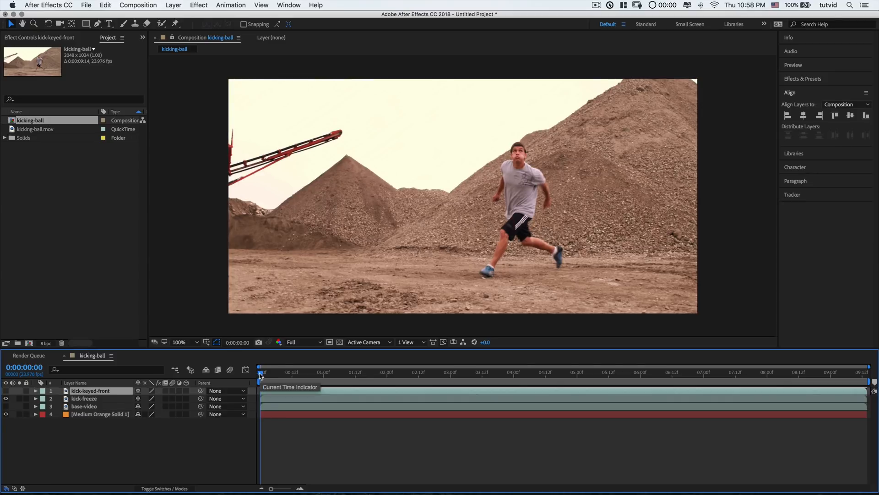
click(84, 399)
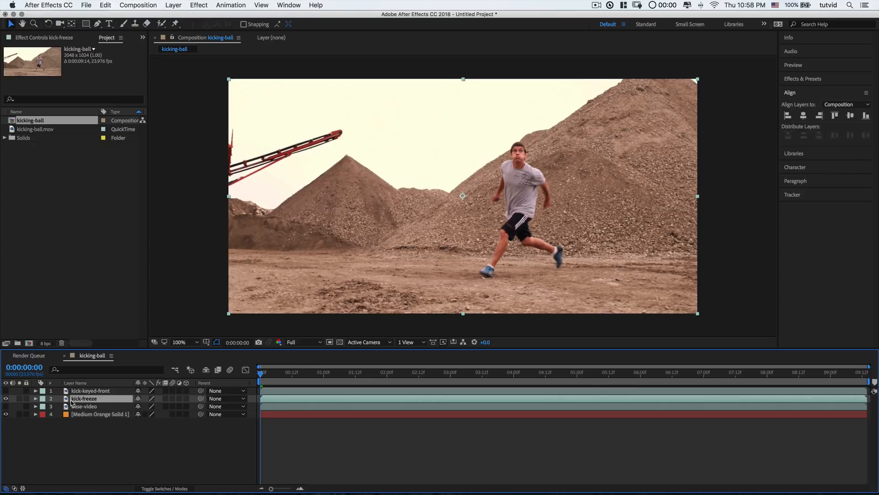
- Freeze the kick-freeze layer at 0:00:02:17 using Layer > Time > Freeze Frame
double_click(83, 399)
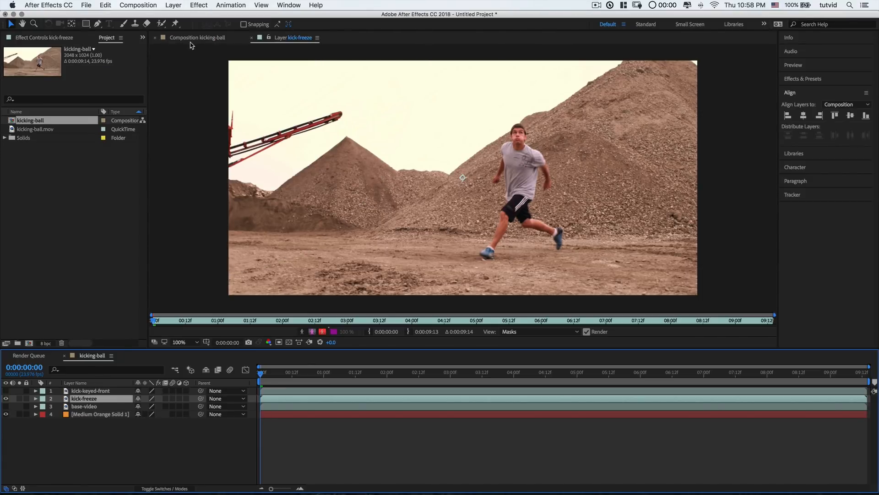
mouse_move(296, 371)
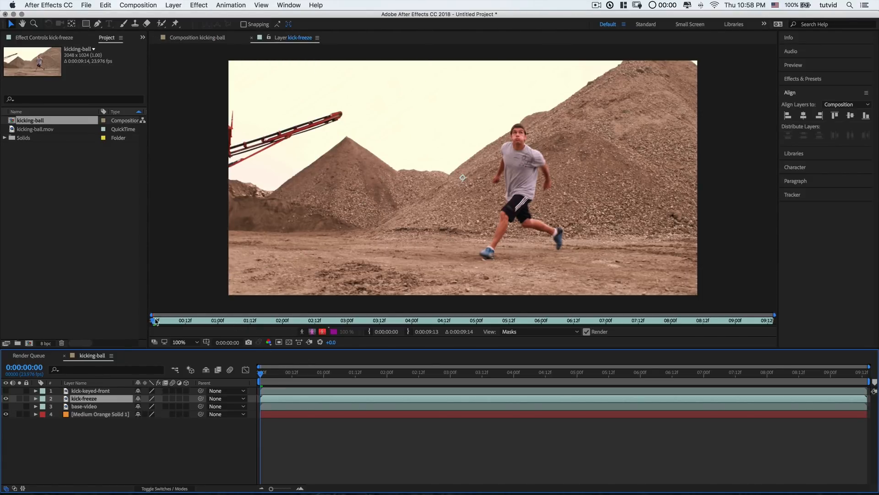
drag(155, 320, 292, 319)
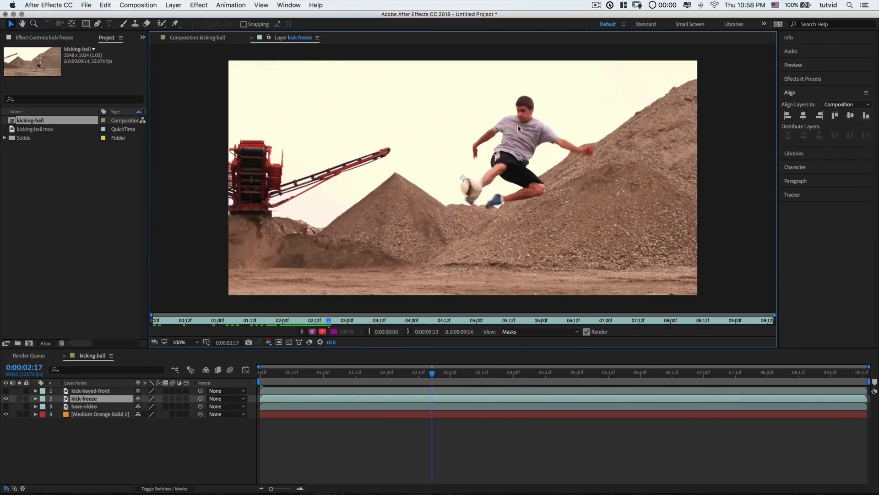
mouse_move(554, 202)
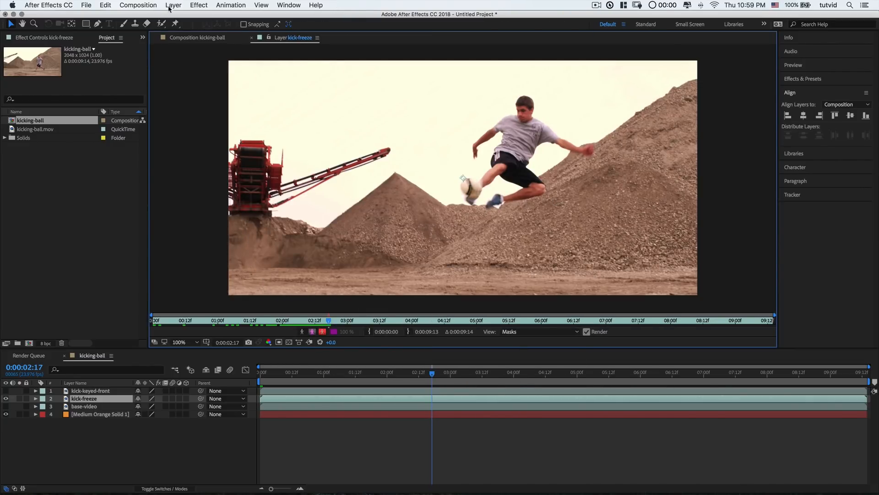
click(173, 6)
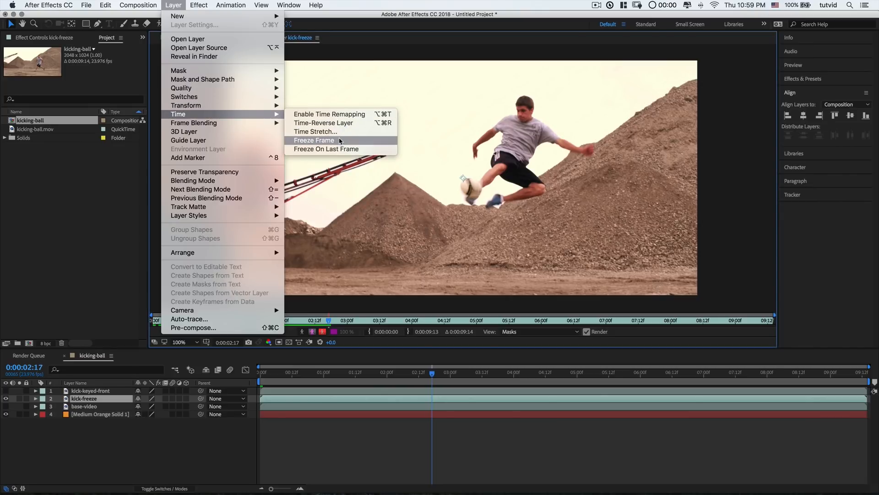
click(314, 140)
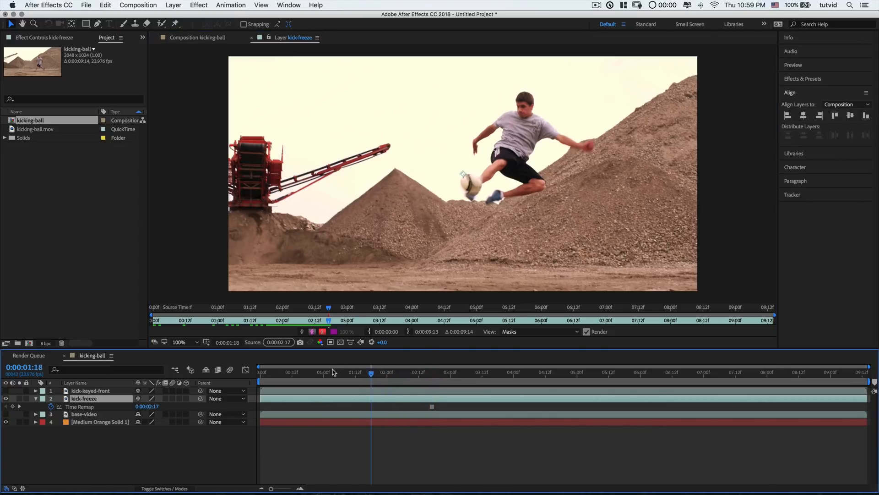
click(683, 372)
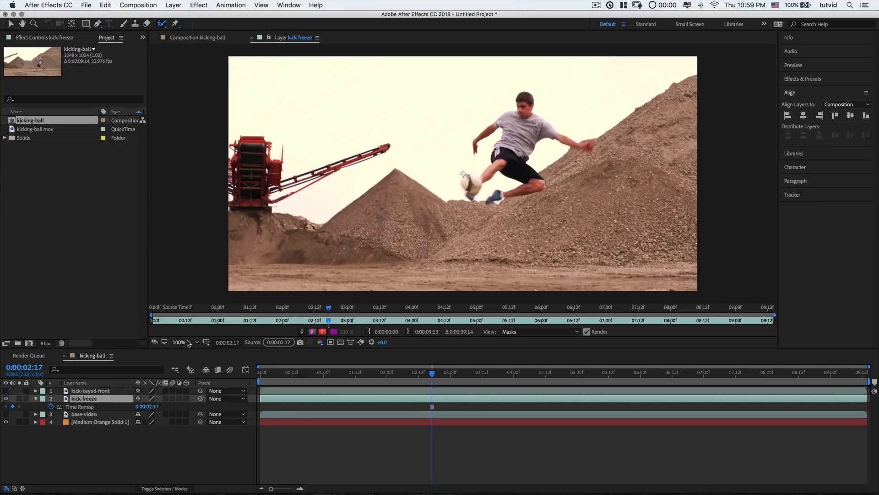
- Roto Brush the player's torso, shirt, outstretched arm, ball, foot and shorts into the foreground matte
click(180, 341)
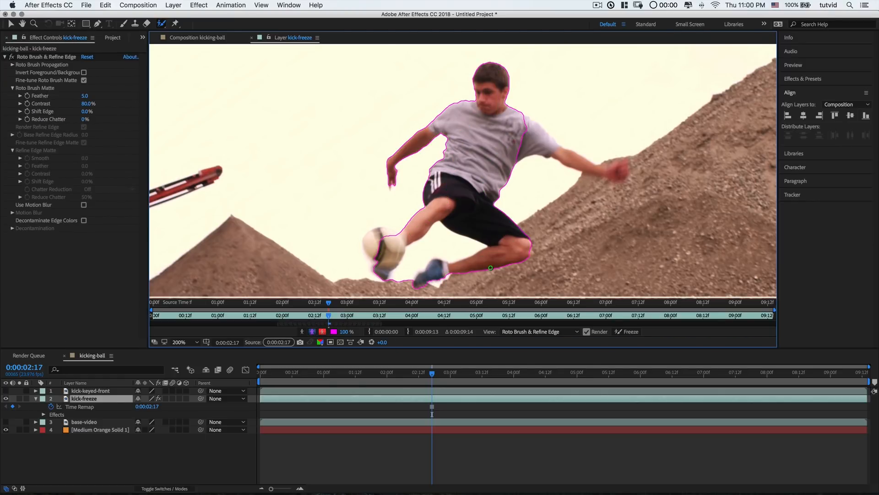
drag(491, 268, 452, 138)
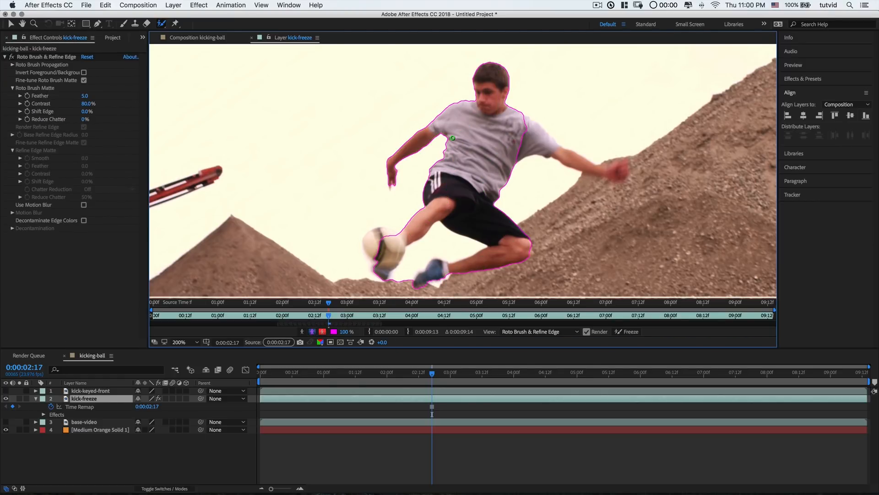
drag(453, 139, 498, 171)
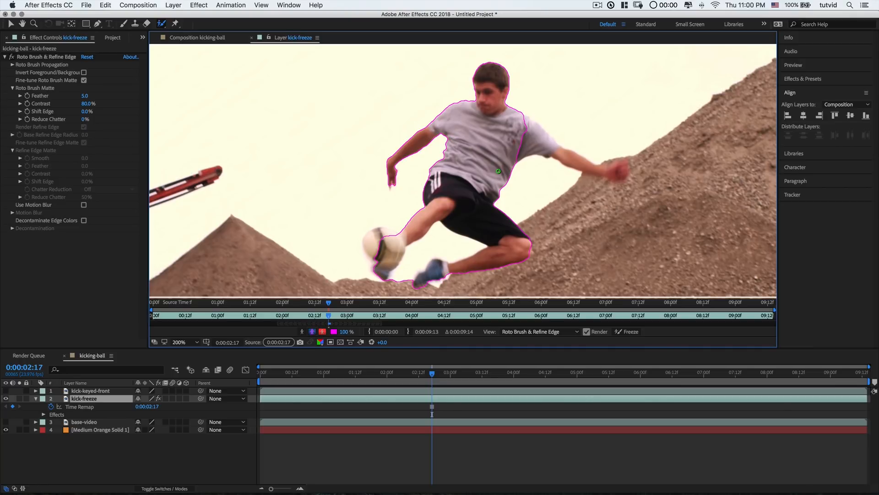
drag(498, 172, 454, 254)
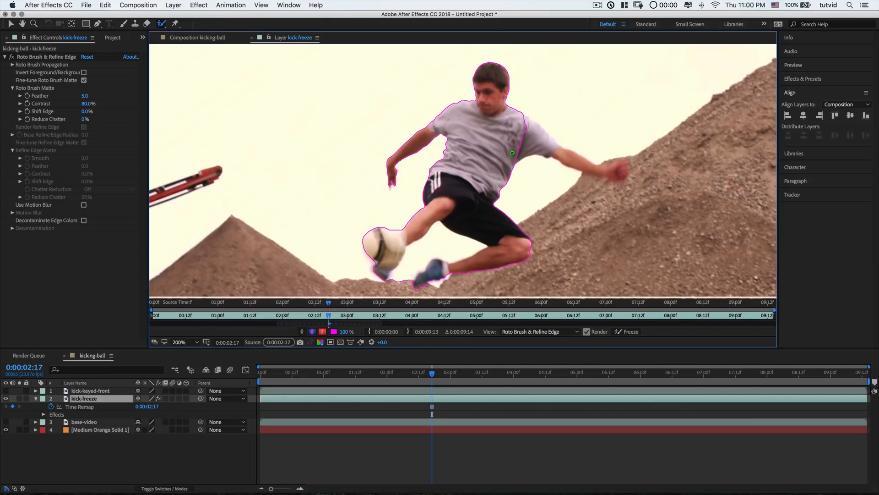
drag(512, 151, 623, 172)
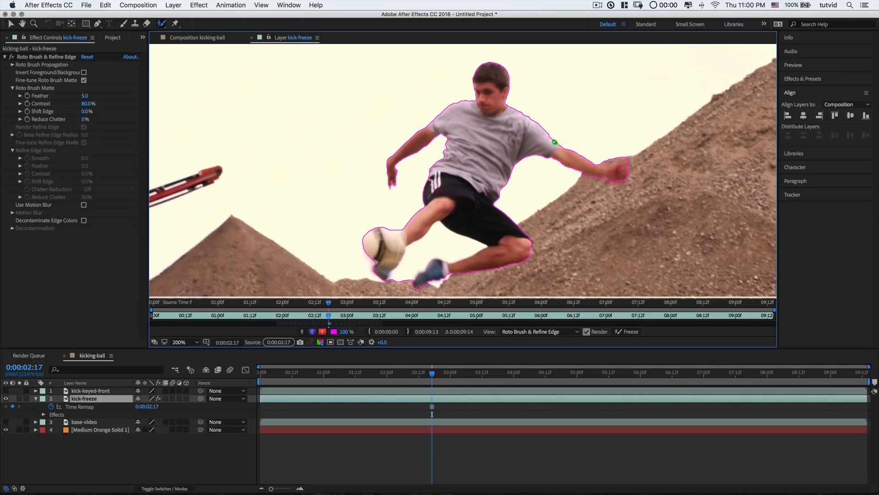
drag(554, 142, 431, 150)
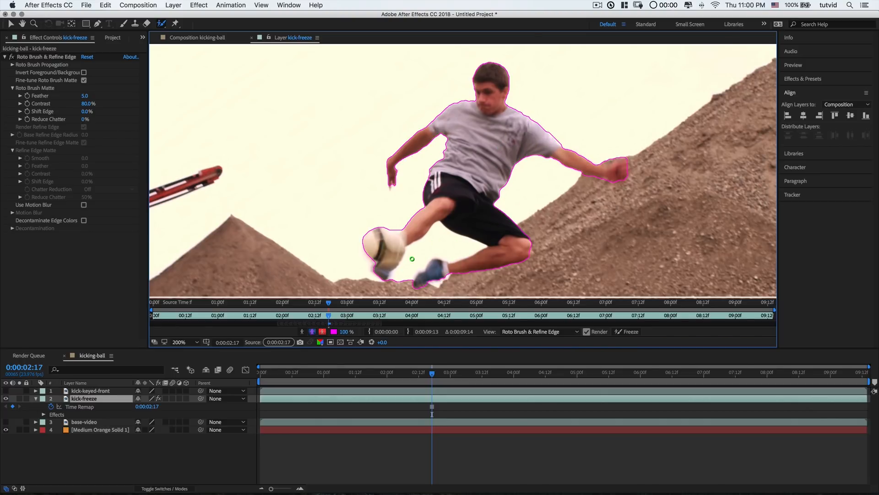
drag(396, 291, 441, 231)
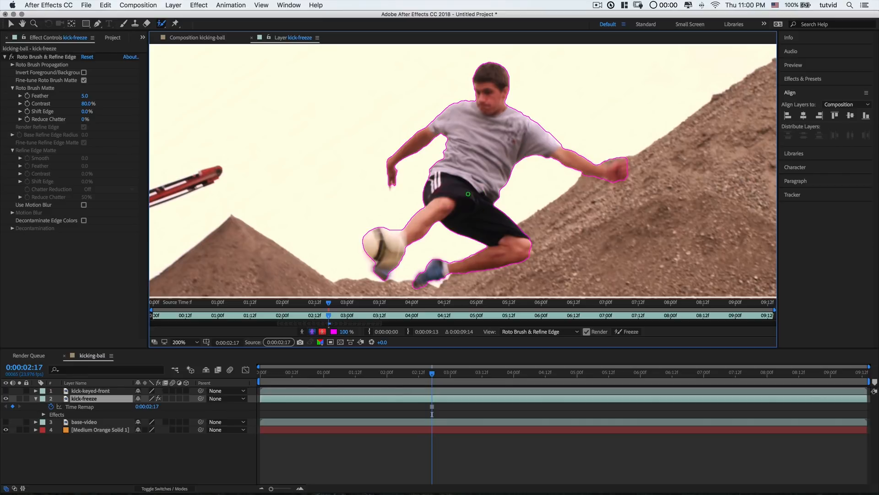
drag(468, 193, 476, 203)
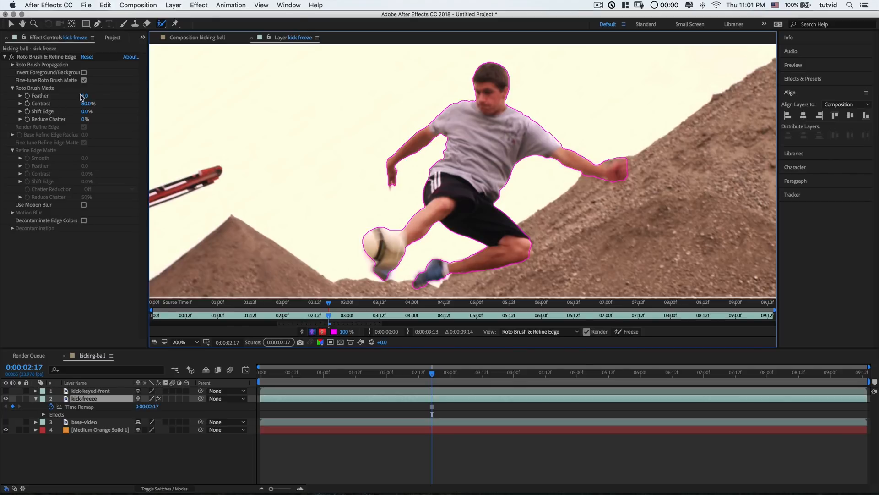
- Raise the Roto Brush Matte Feather from 5.0 to 7.0
click(90, 95)
text(7)
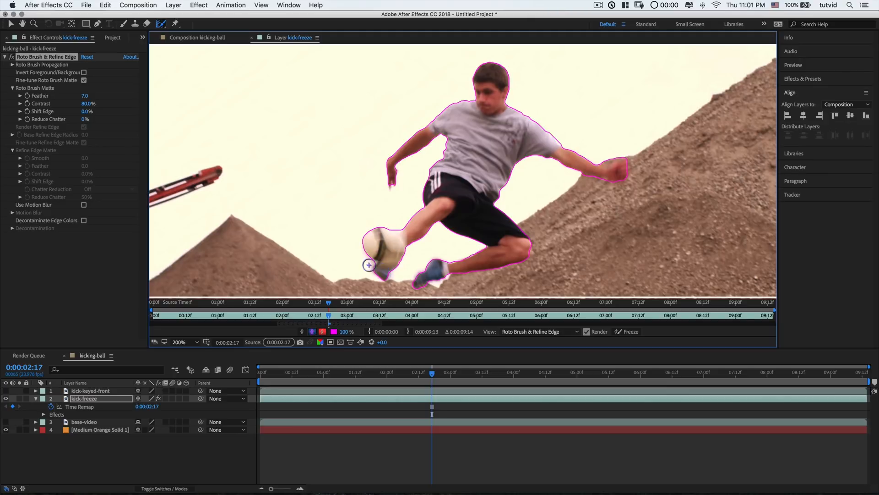
mouse_move(543, 162)
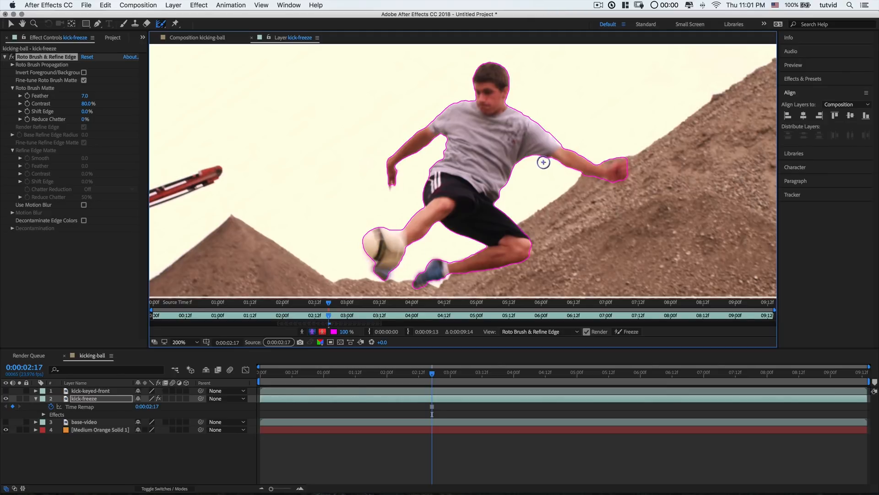
- Refine Edge over the arm, hands, ball and shoe edges of the matte
drag(544, 162, 623, 181)
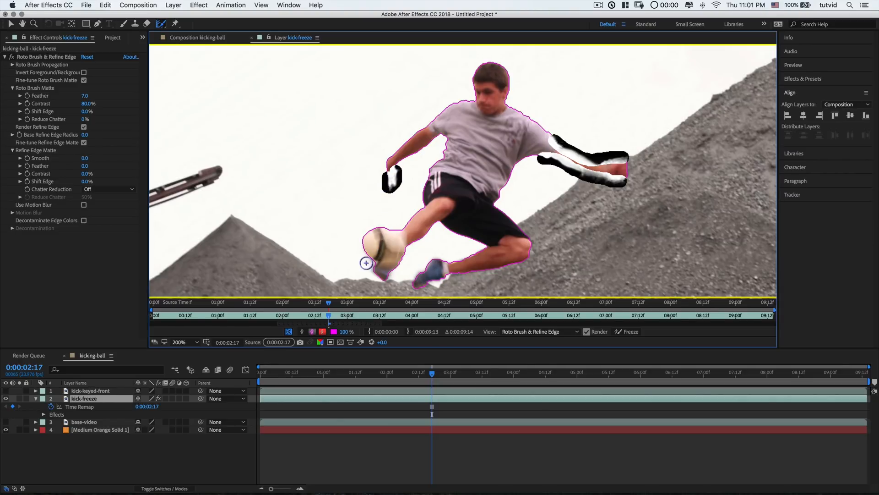
drag(367, 263, 393, 274)
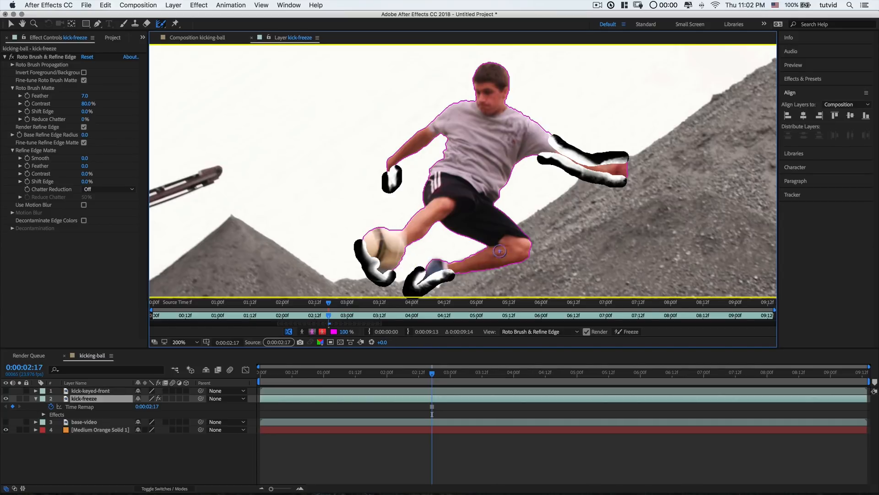
mouse_move(502, 129)
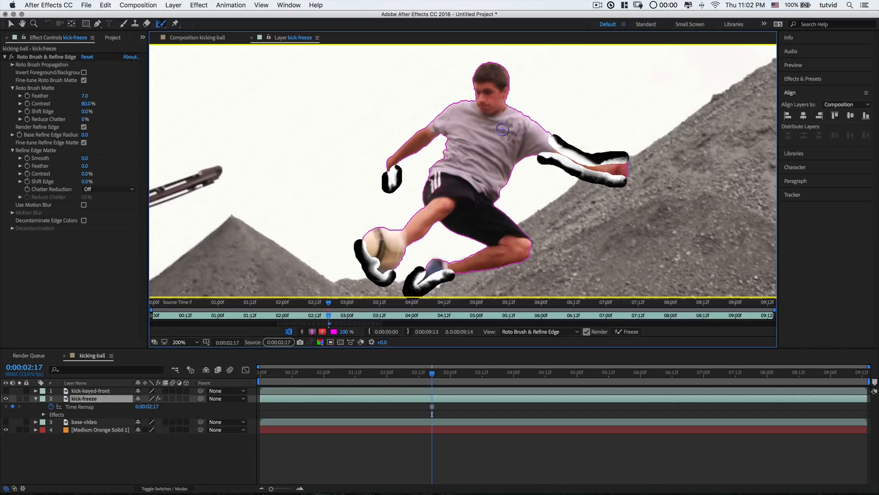
mouse_move(617, 204)
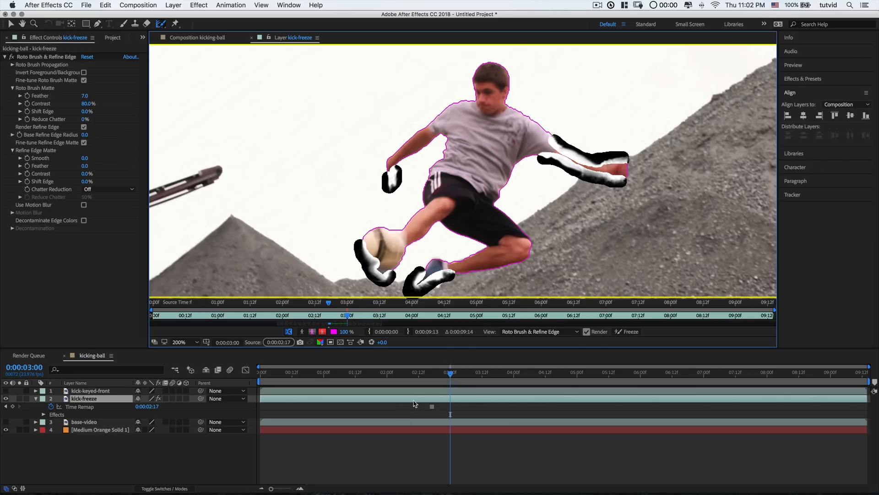
mouse_move(434, 410)
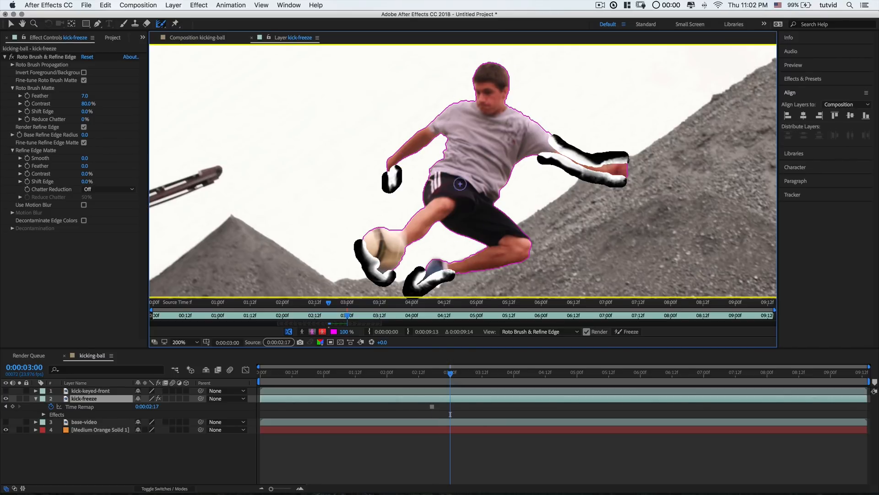
mouse_move(531, 306)
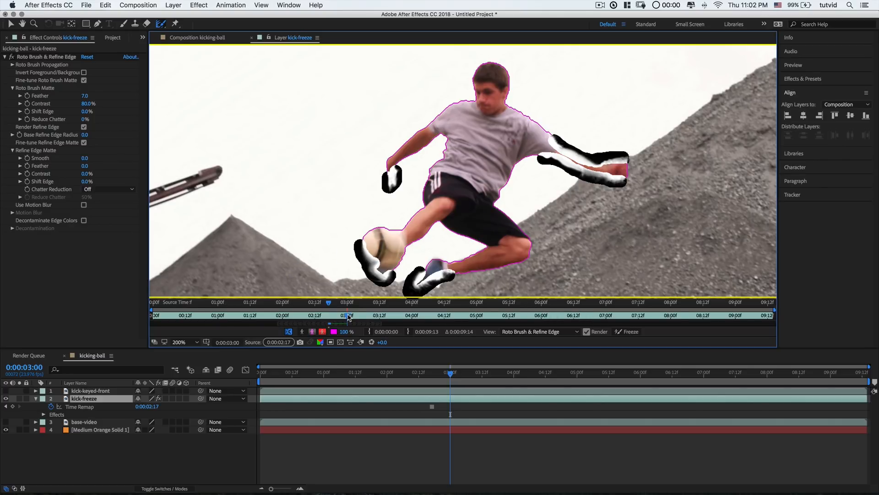
- Step to later frames so the matte computes, then return near 0:00:00:12
click(380, 314)
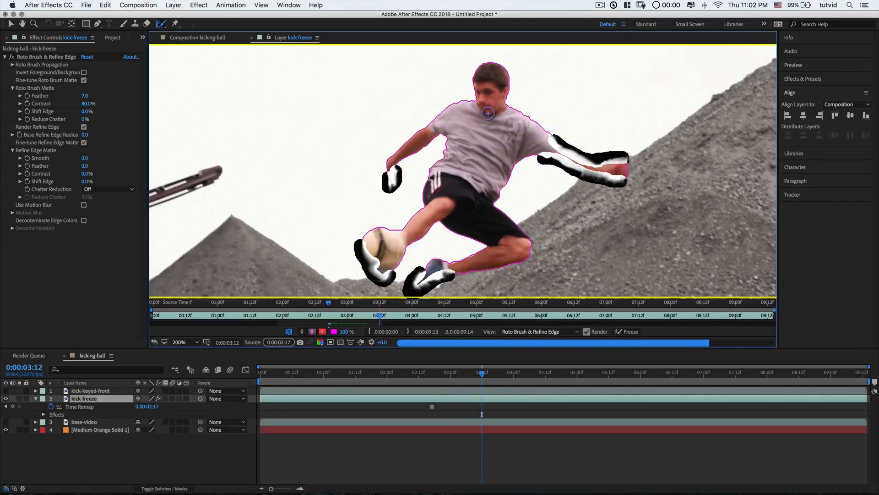
mouse_move(162, 24)
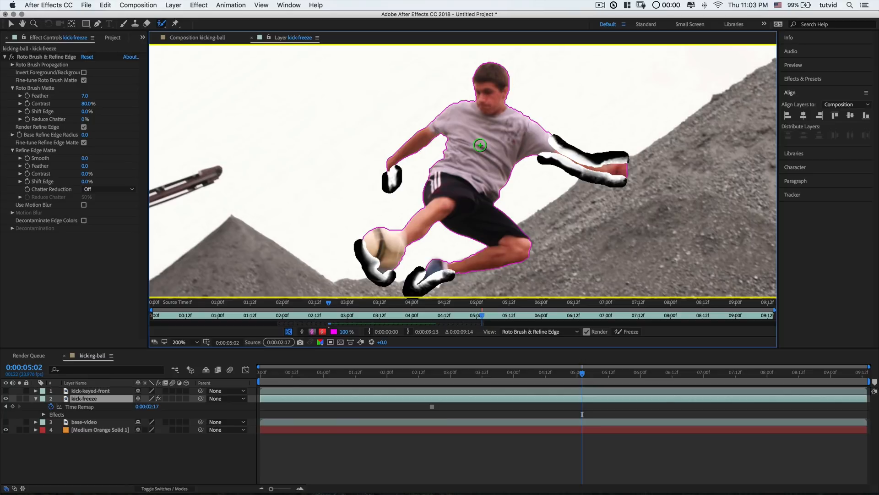
click(291, 314)
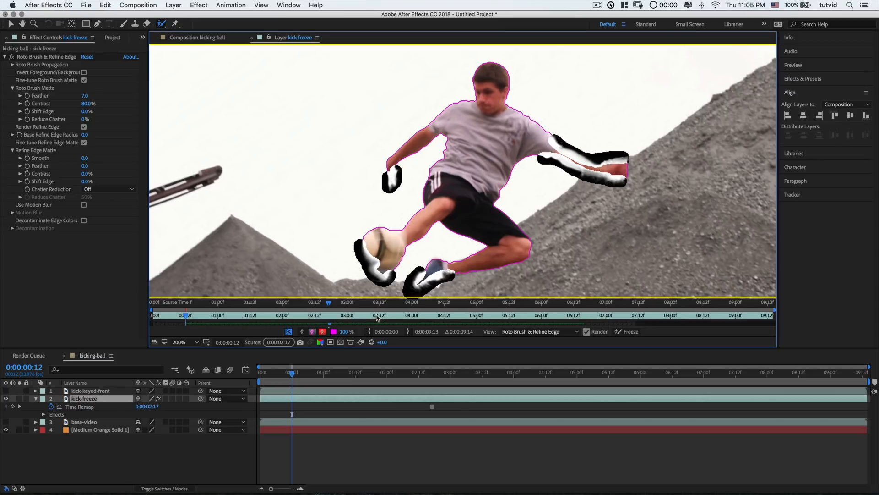
mouse_move(328, 318)
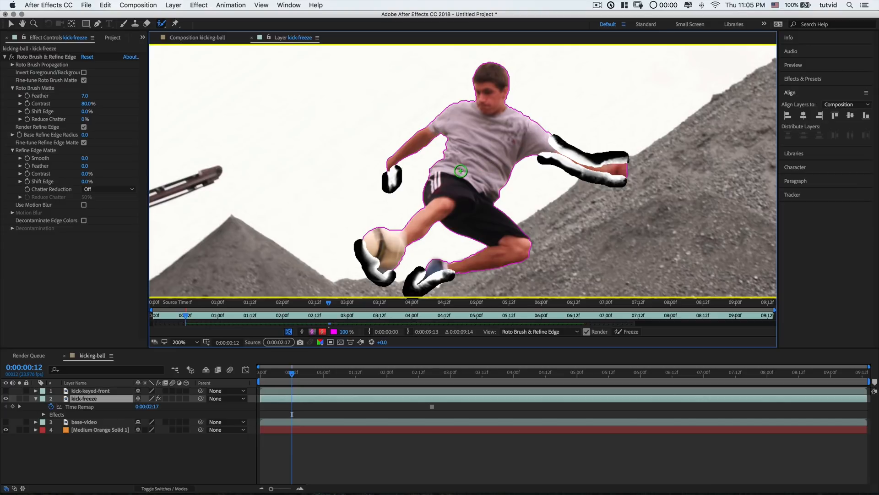
mouse_move(411, 319)
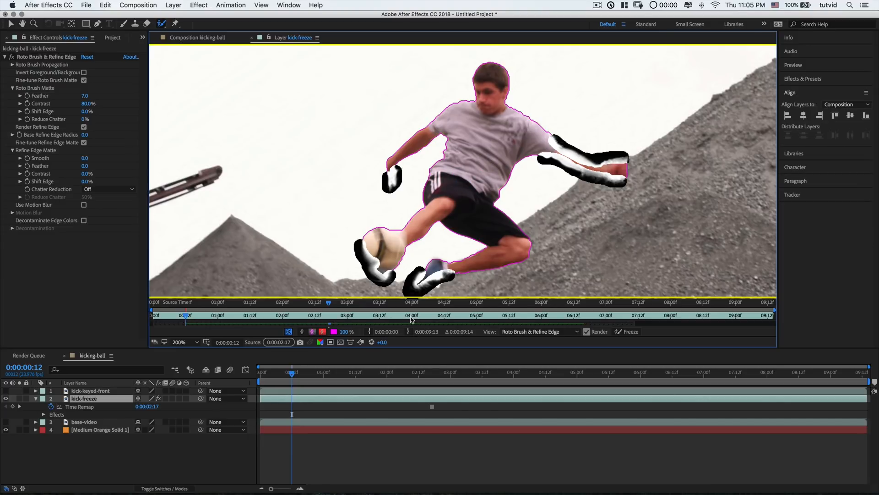
mouse_move(159, 326)
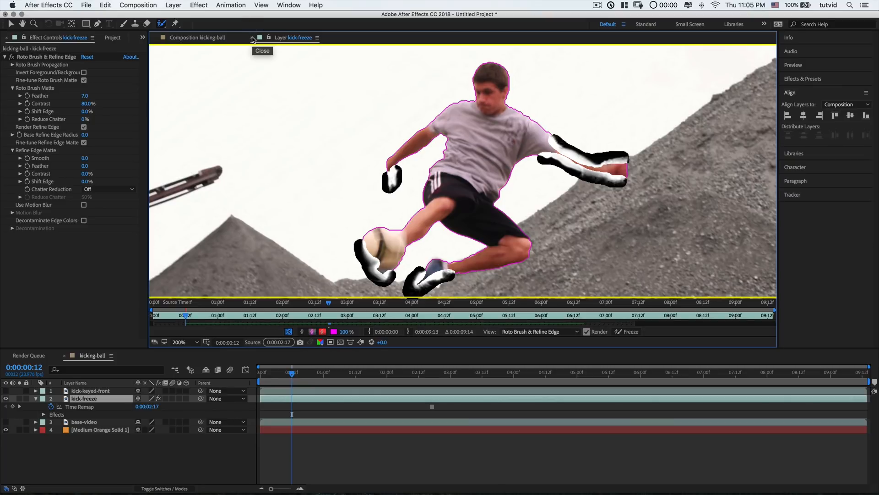
- Close the kick-freeze layer view and return to the kicking-ball composition timeline
click(262, 51)
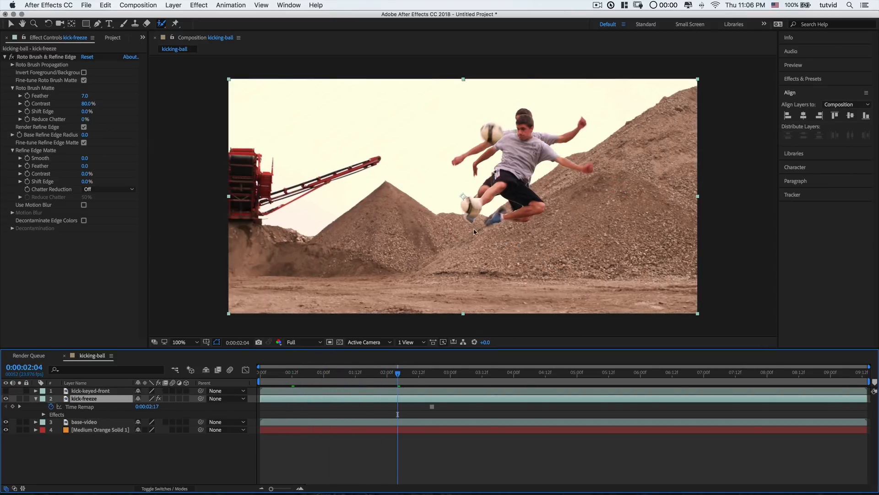
click(430, 372)
text(0)
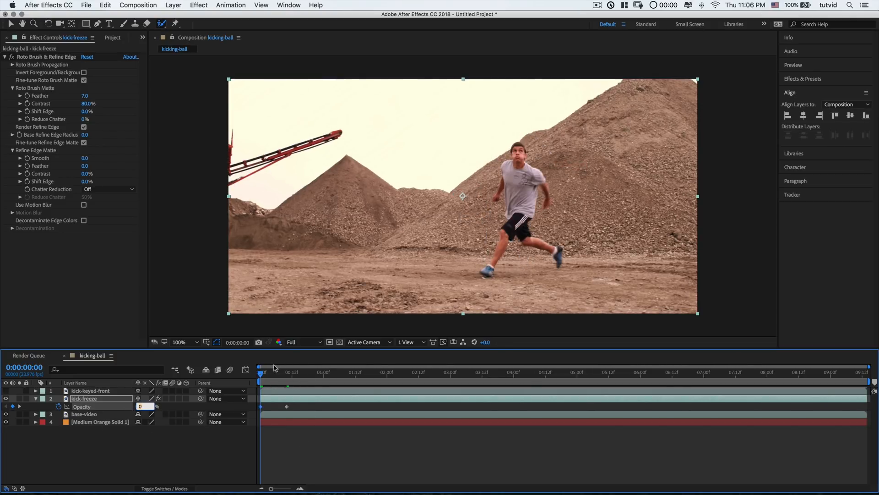
- Keyframe kick-freeze Opacity: 0% at start, 50% hold, then 0% at 2:17
click(282, 371)
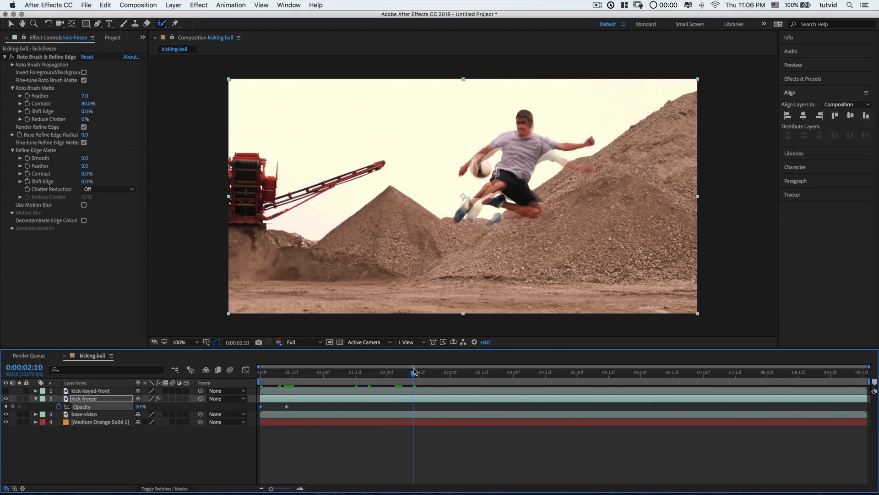
mouse_move(482, 165)
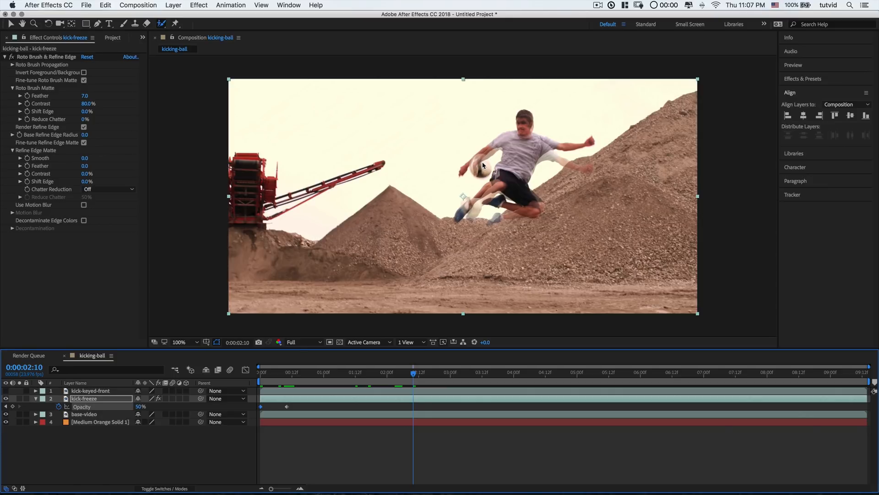
click(421, 372)
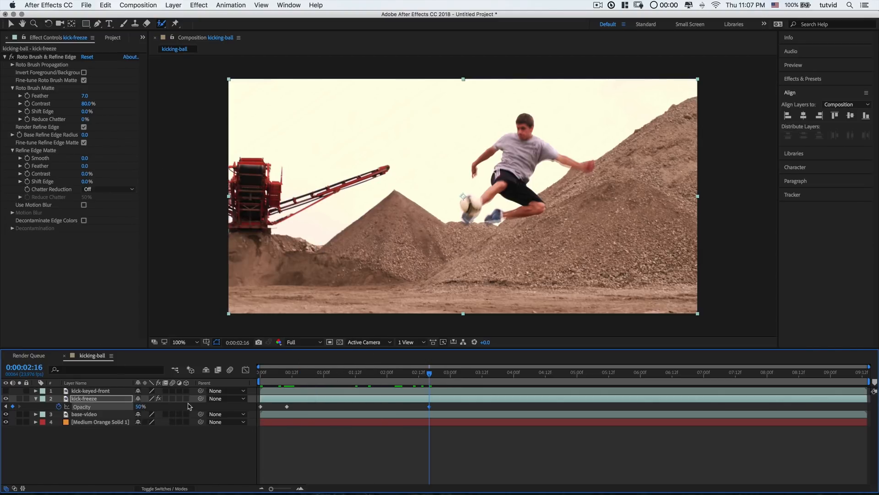
mouse_move(359, 413)
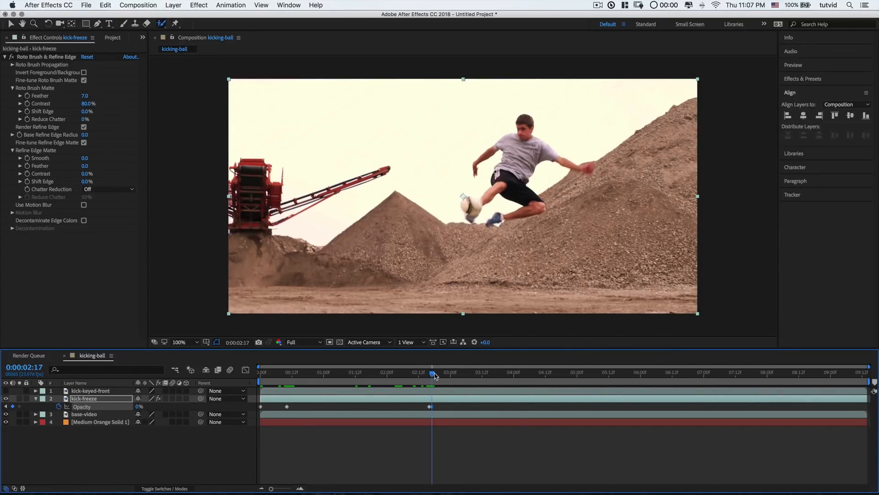
click(365, 372)
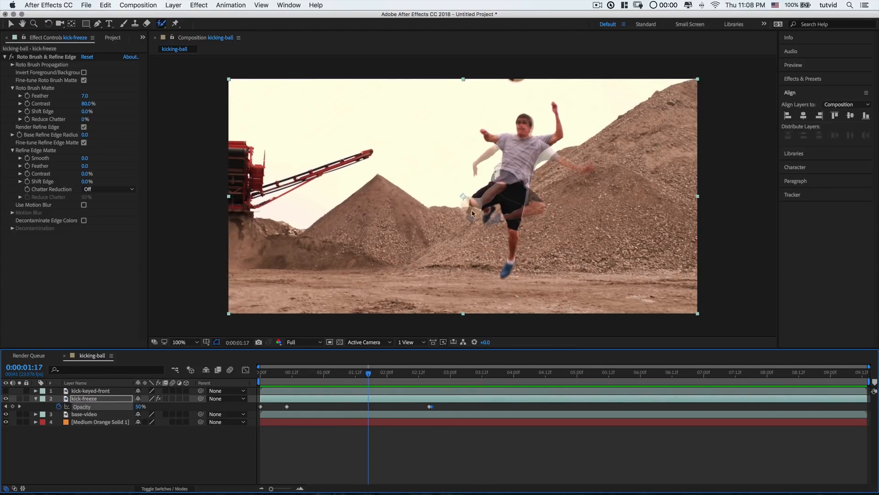
- Make kick-keyed-front visible, bring it into its Layer view, and Roto Brush the ball into the player's selection
click(90, 390)
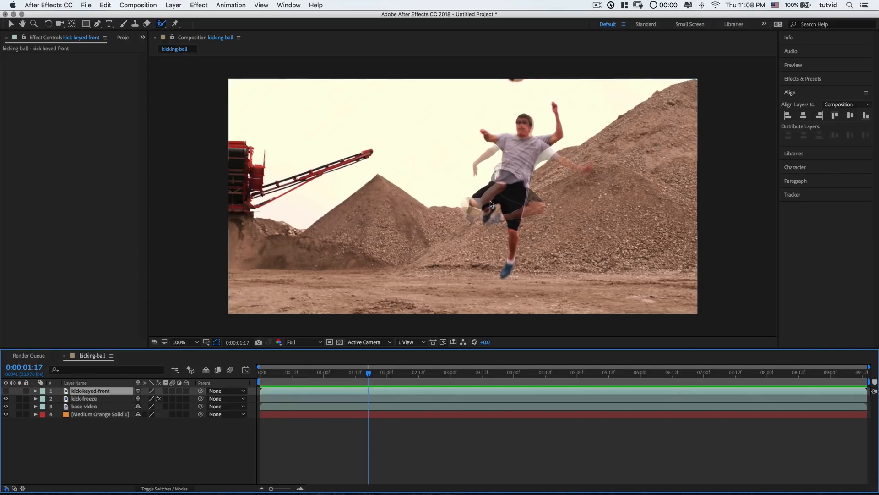
mouse_move(552, 126)
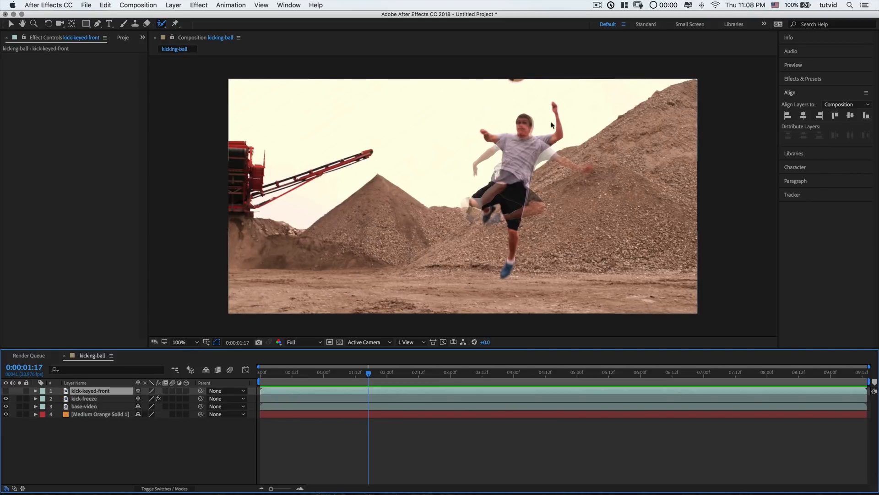
mouse_move(701, 227)
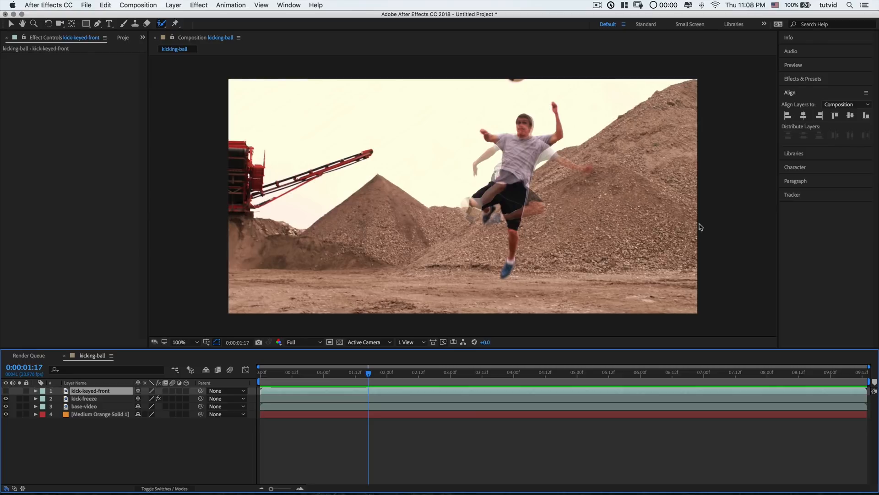
mouse_move(349, 397)
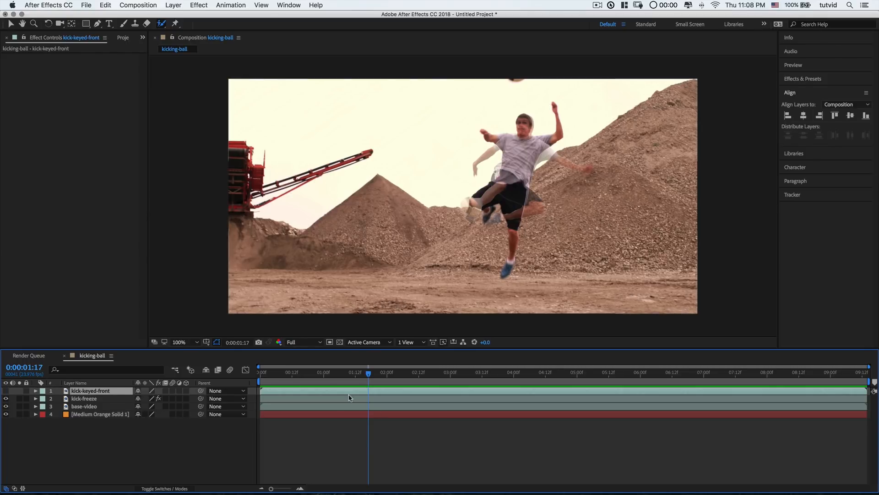
click(92, 390)
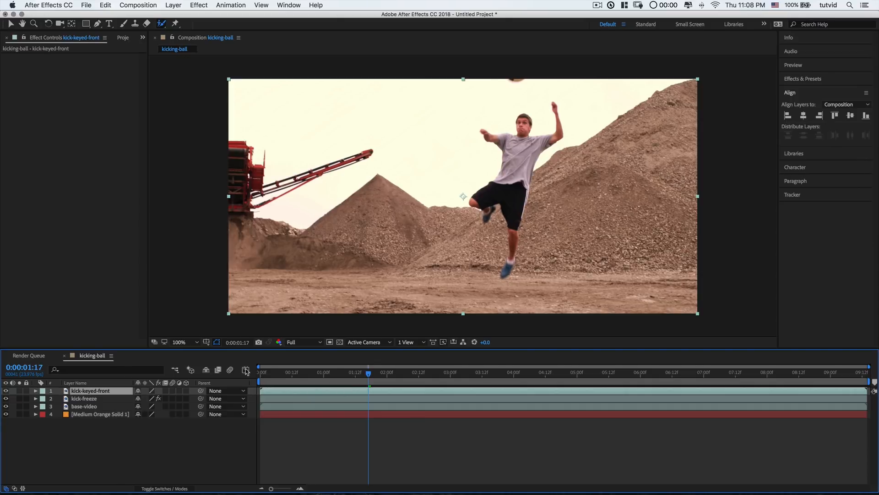
double_click(92, 390)
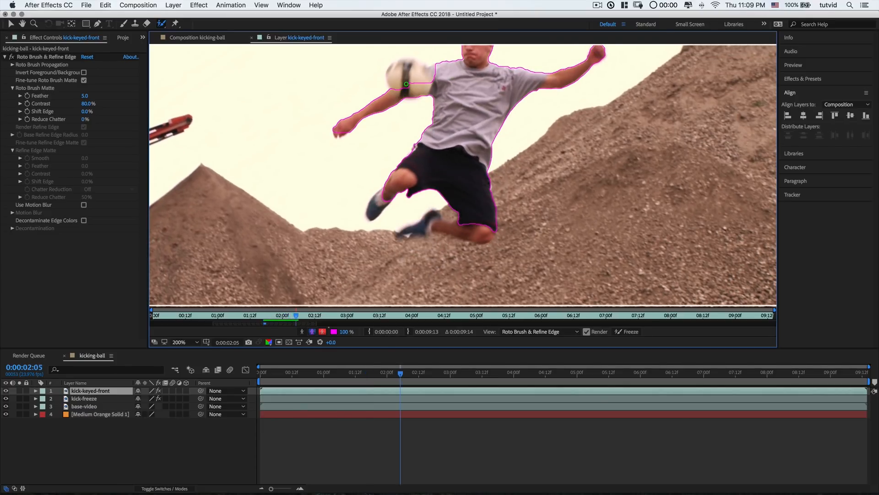
drag(399, 90, 431, 72)
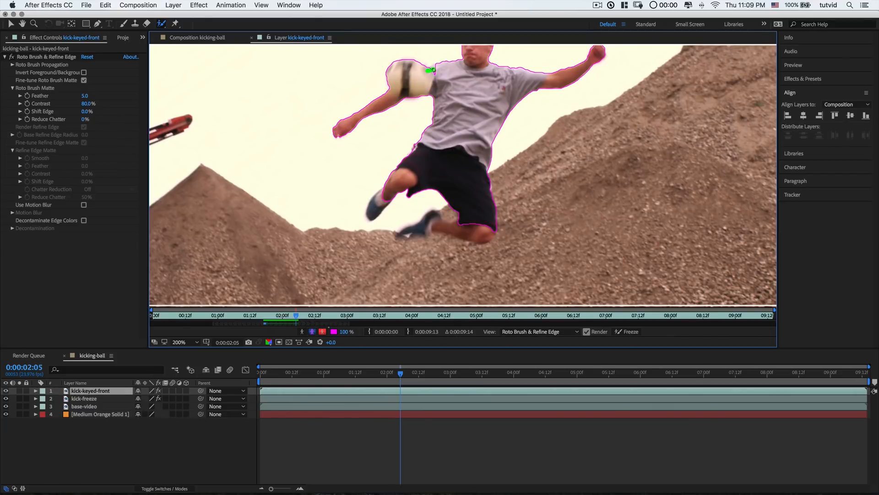
mouse_move(23, 366)
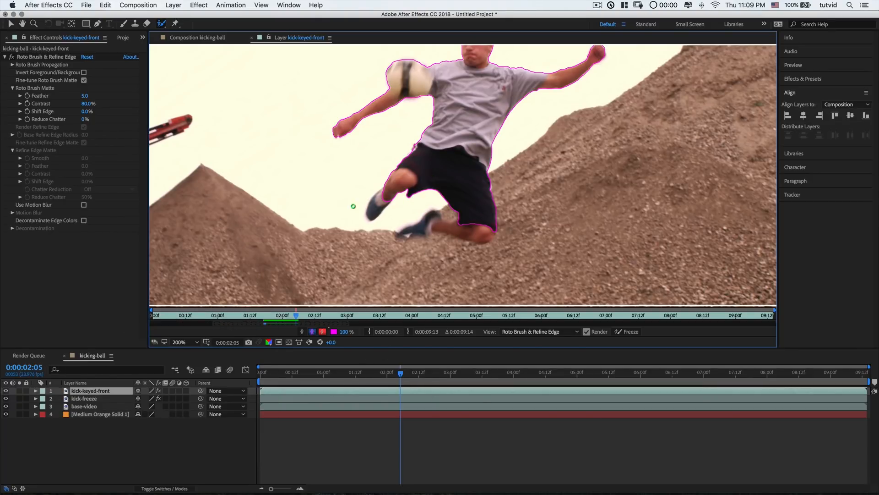
- Add foreground strokes for the foot, lower leg and bent leg so the matte holds through the jump
drag(353, 206, 393, 190)
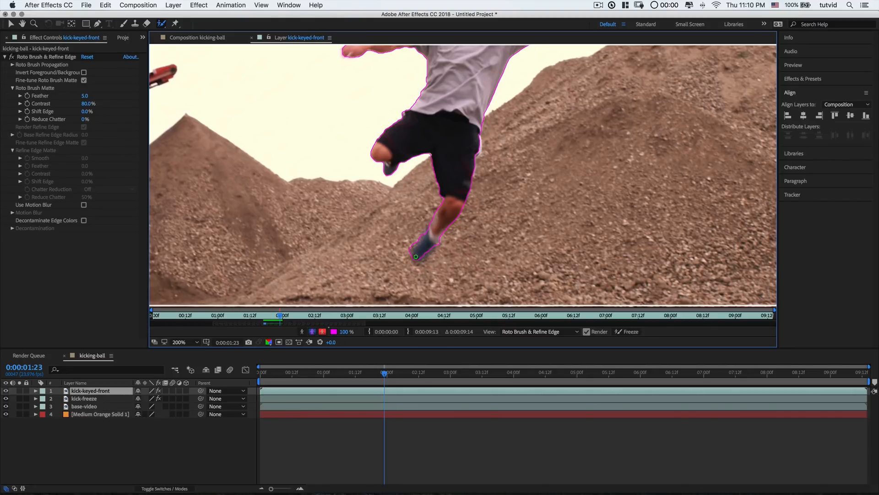
click(261, 314)
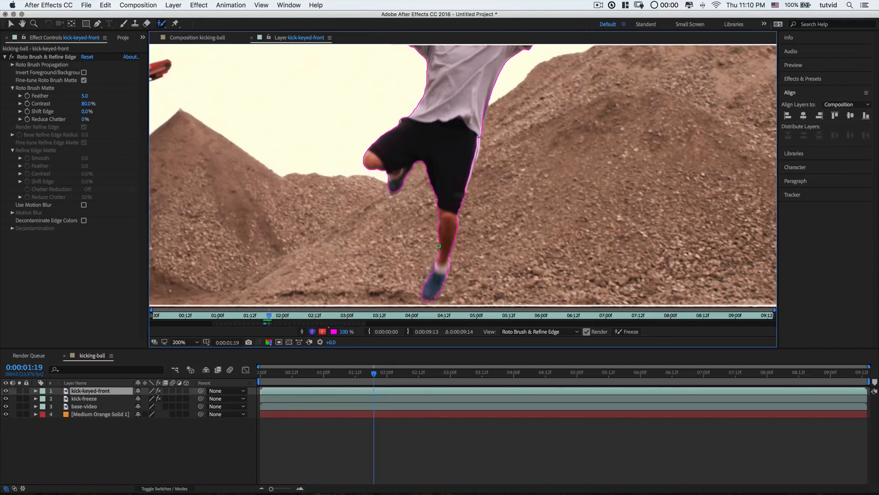
click(272, 314)
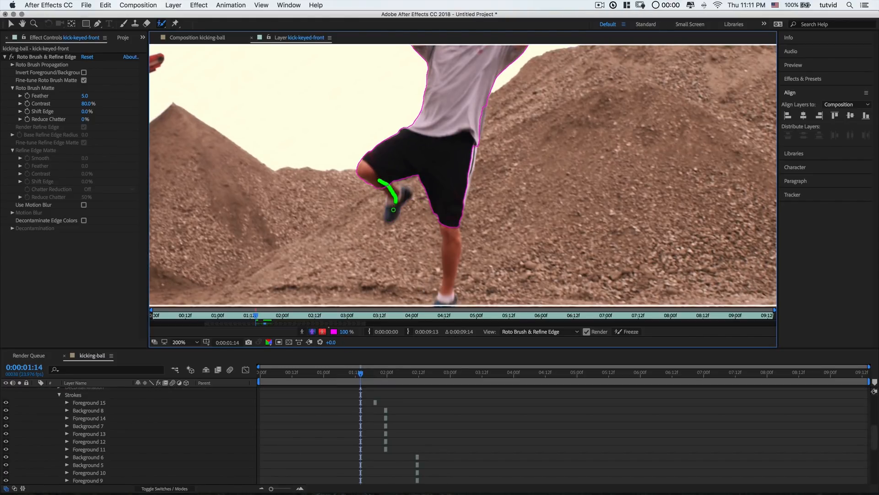
drag(445, 217, 446, 285)
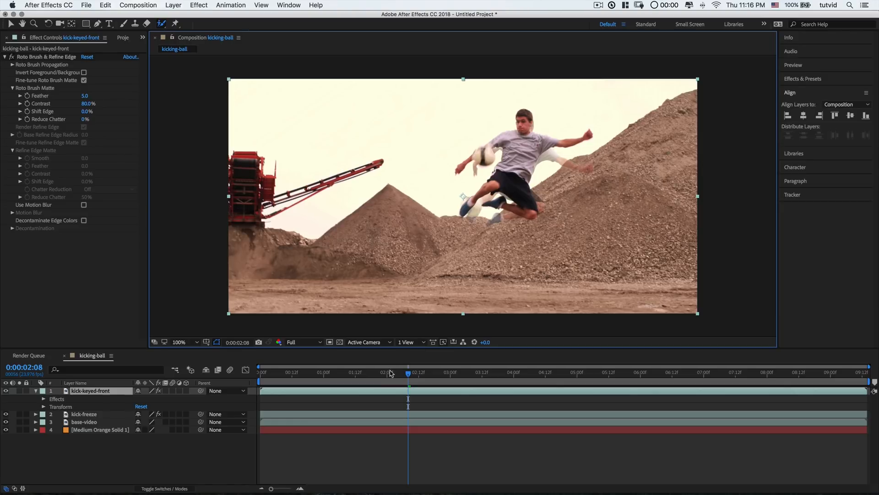
- Return to frame 0 and run a preview of the player with the translucent ghost behind
click(269, 372)
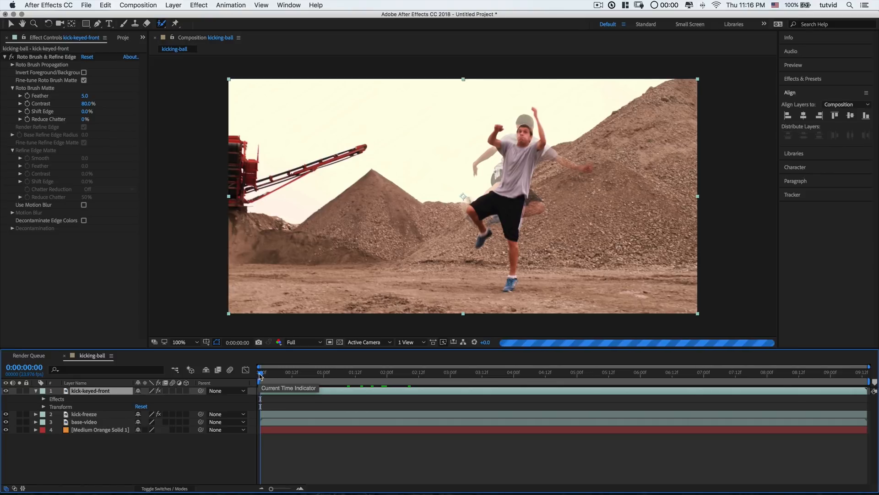
click(277, 372)
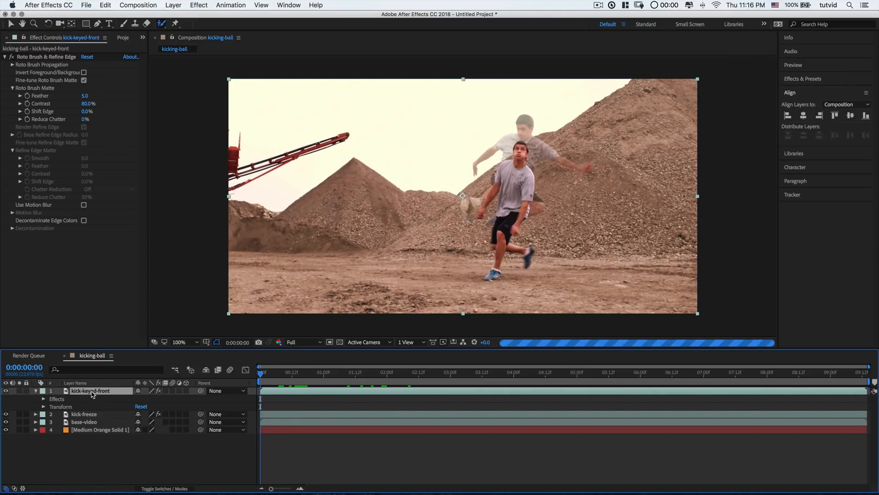
- Bring kick-keyed-front into its Layer view at frame 0 to inspect the roto outline
double_click(92, 391)
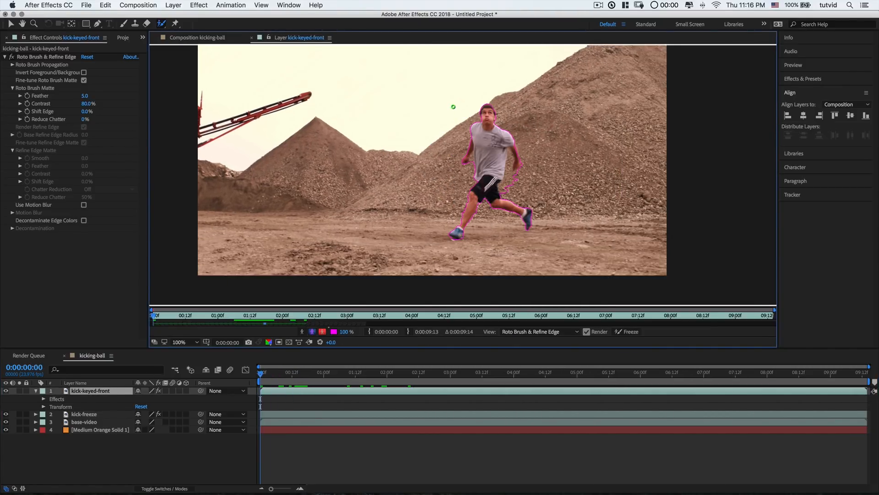
click(90, 95)
text(10)
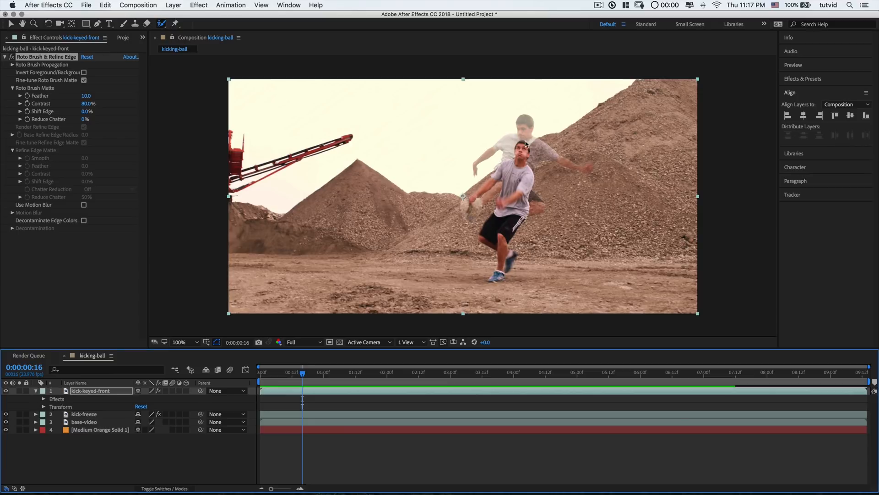
mouse_move(506, 194)
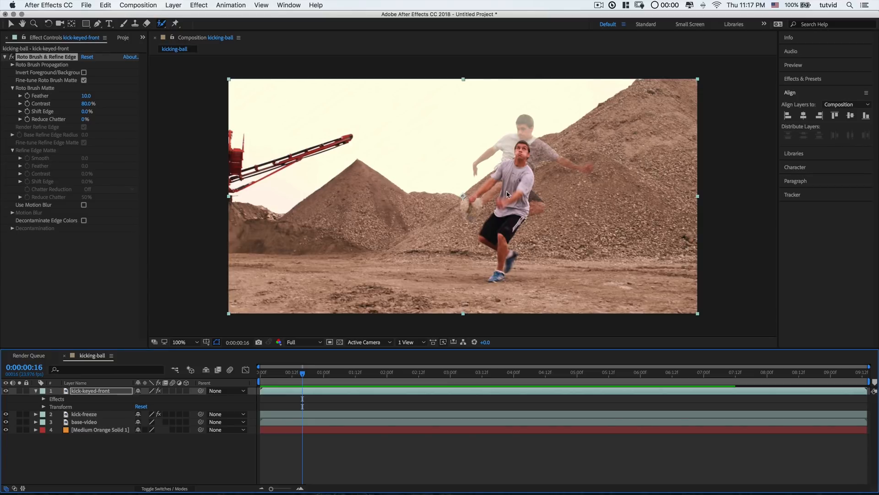
mouse_move(531, 190)
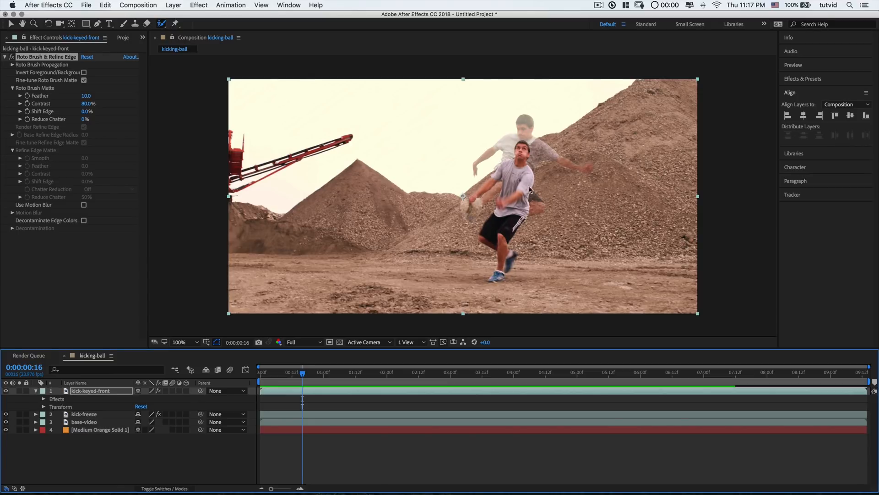